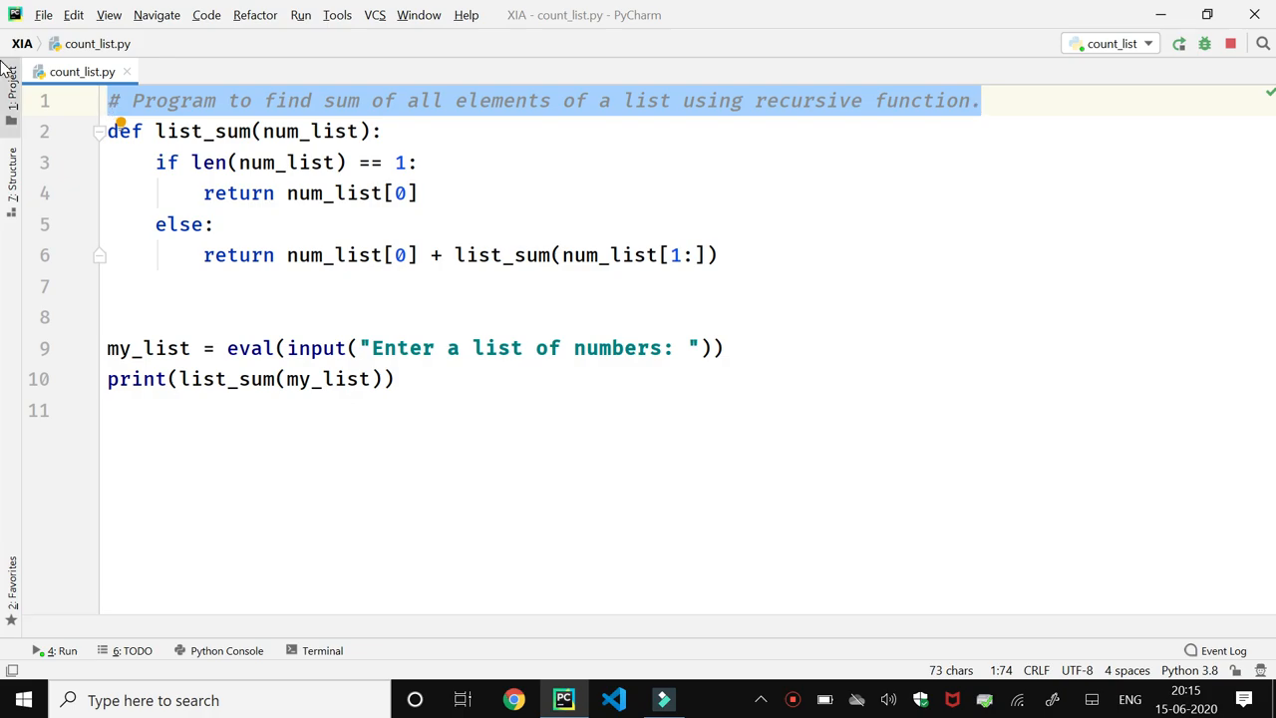
Select the whole list_sum function for the walkthrough, then bring up the count_list.py file actions
{"action": "left_click", "coordinate": [107, 348]}
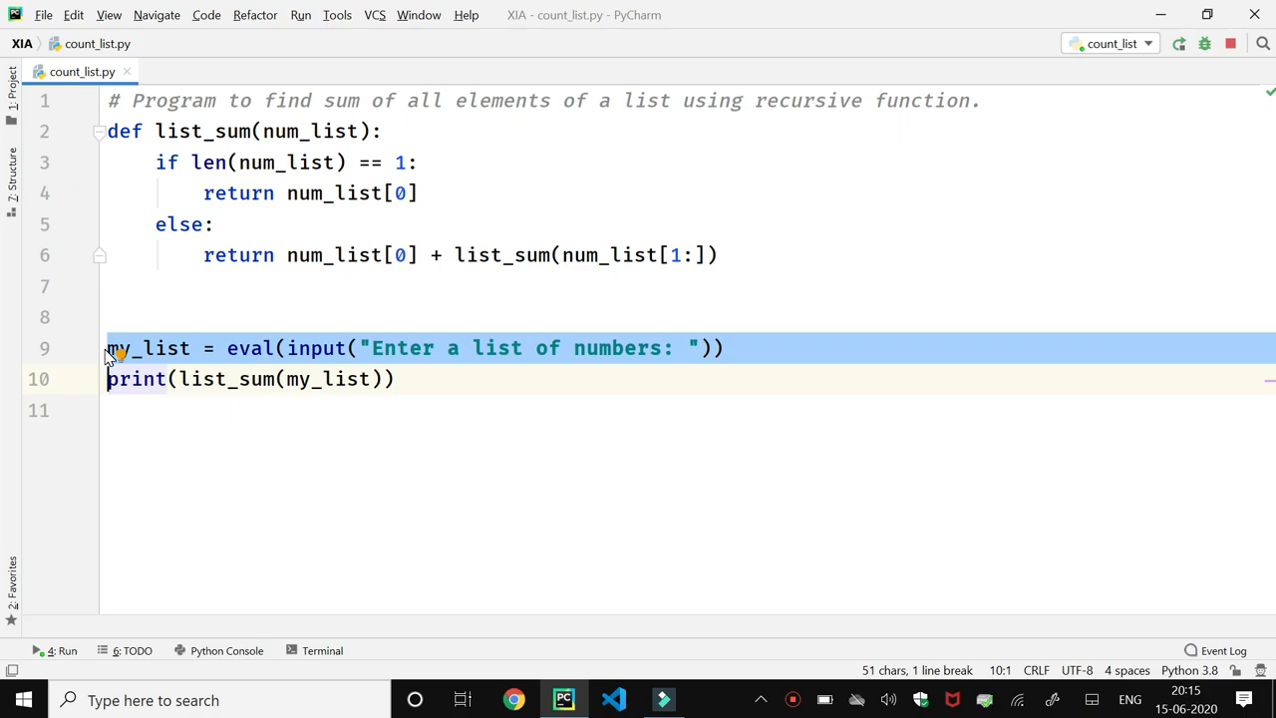
{"action": "mouse_move", "coordinate": [108, 414]}
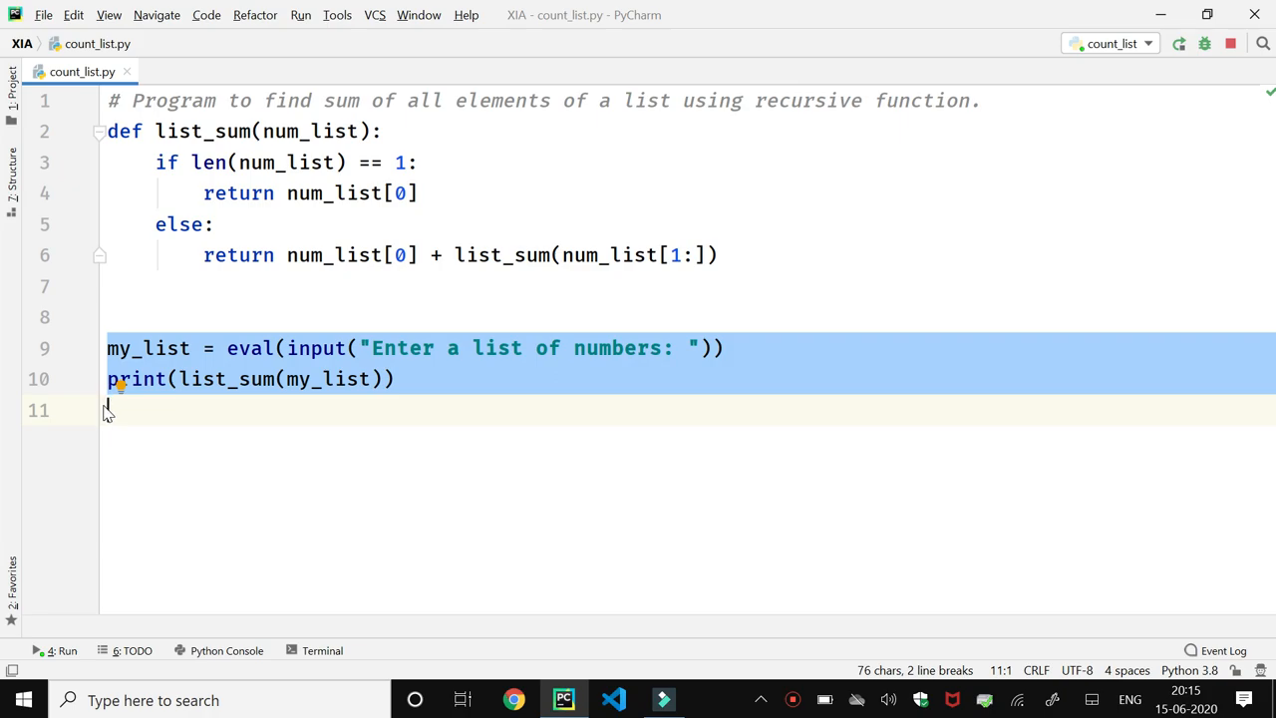
{"action": "mouse_move", "coordinate": [108, 410]}
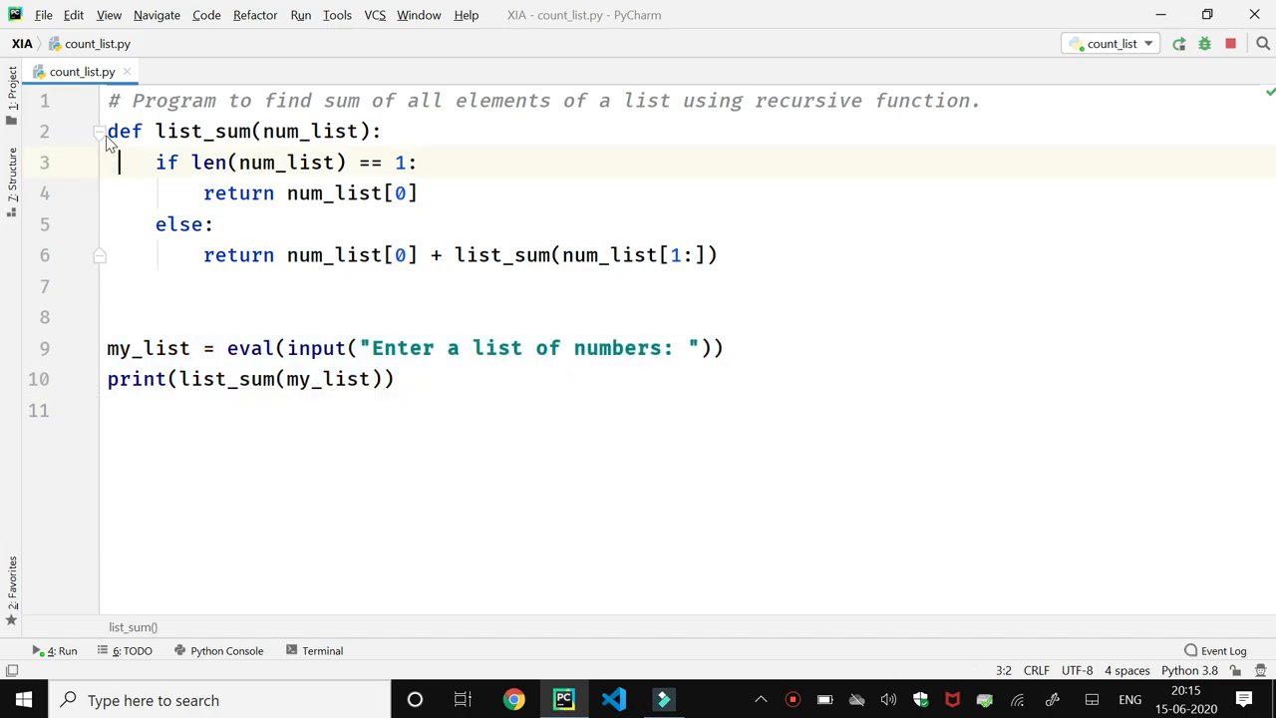
{"action": "left_click", "coordinate": [110, 131]}
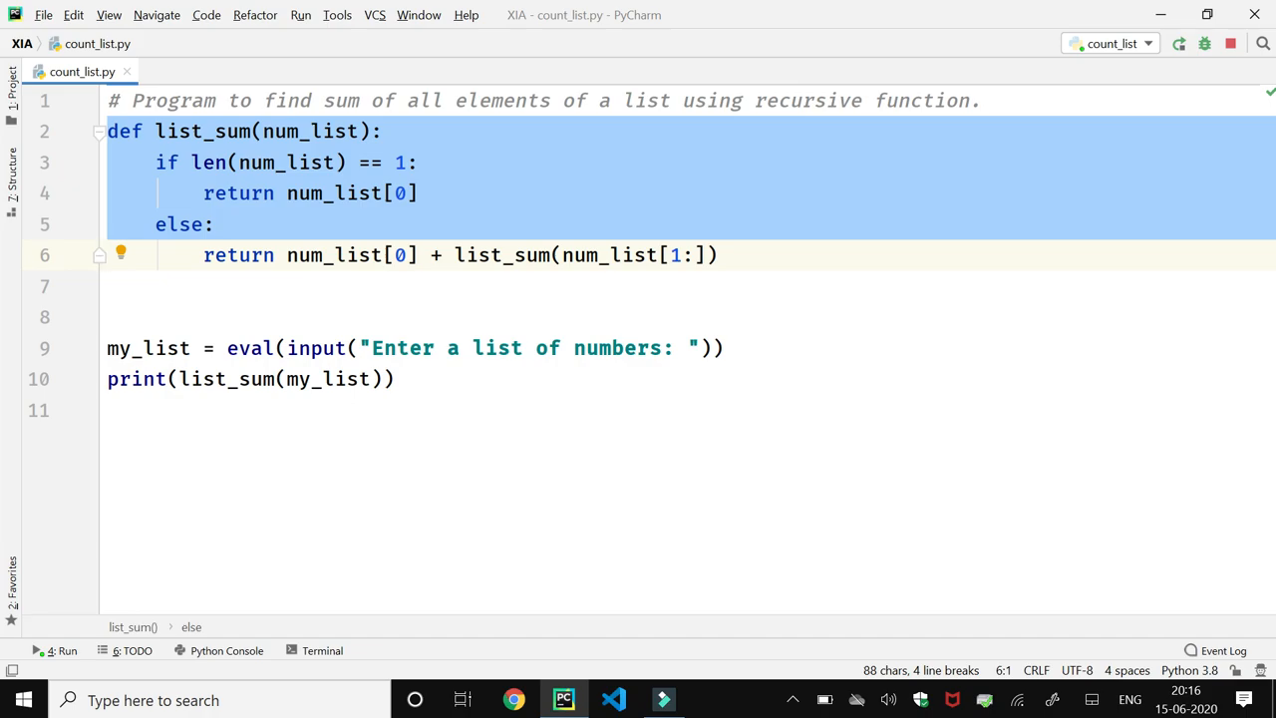
{"action": "left_click", "coordinate": [107, 286]}
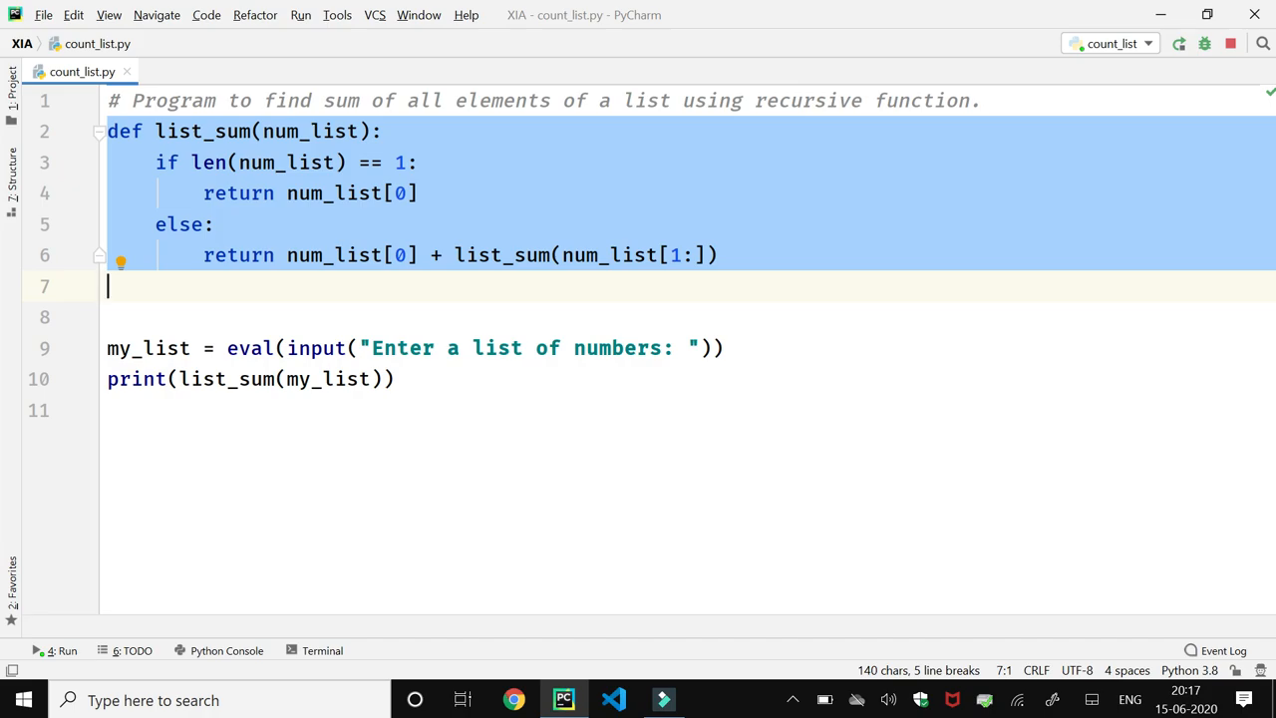
{"action": "mouse_move", "coordinate": [155, 272]}
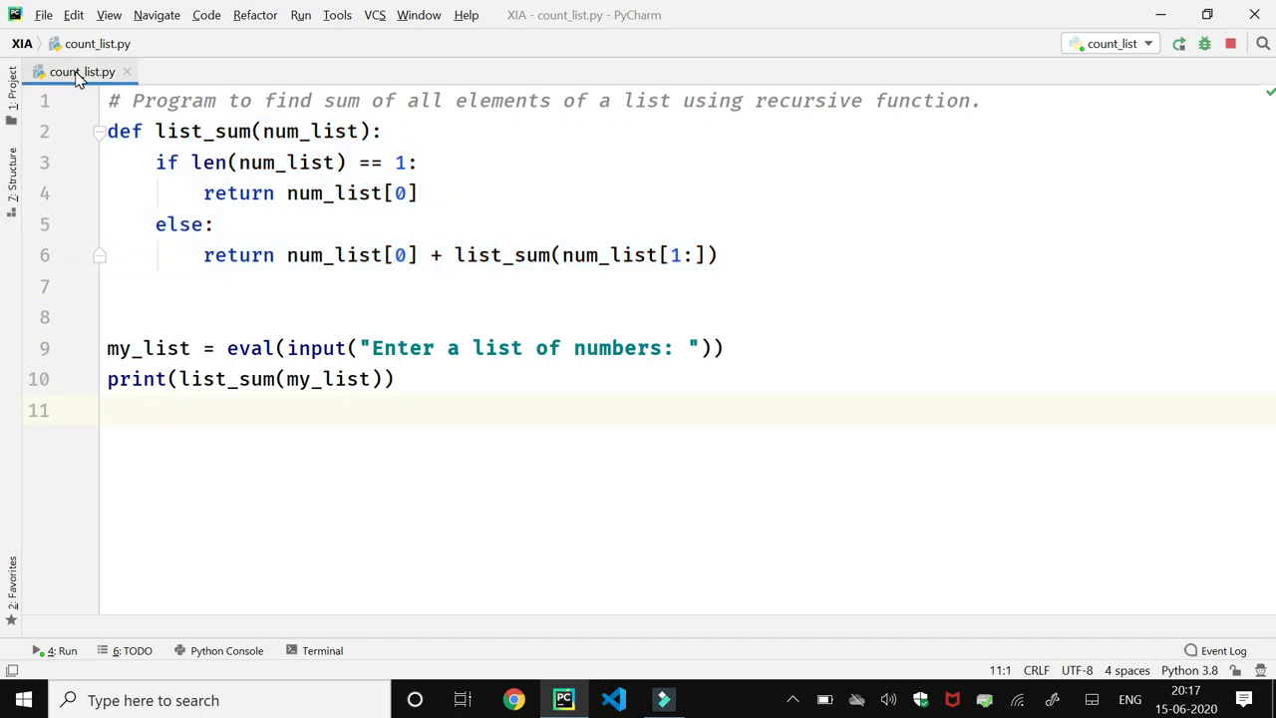
{"action": "right_click", "coordinate": [82, 71]}
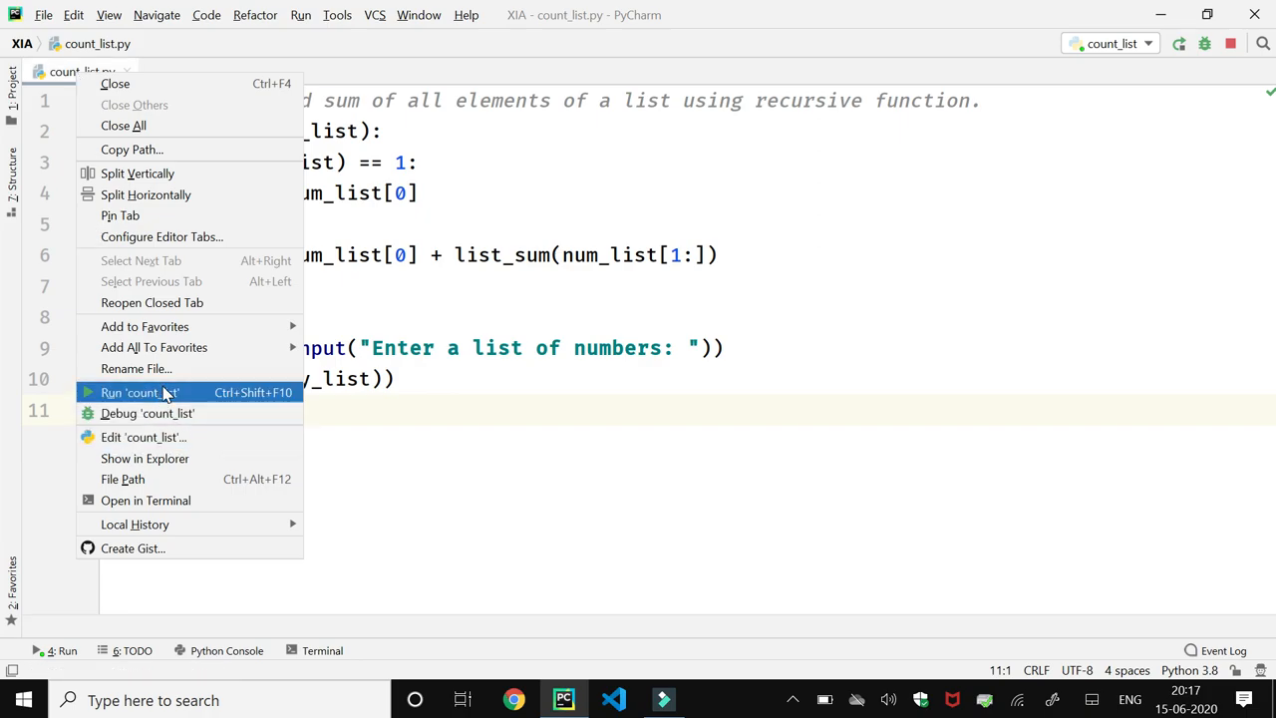
Run count_list.py so the "Enter a list of numbers:" prompt appears in the Run window
{"action": "left_click", "coordinate": [139, 391]}
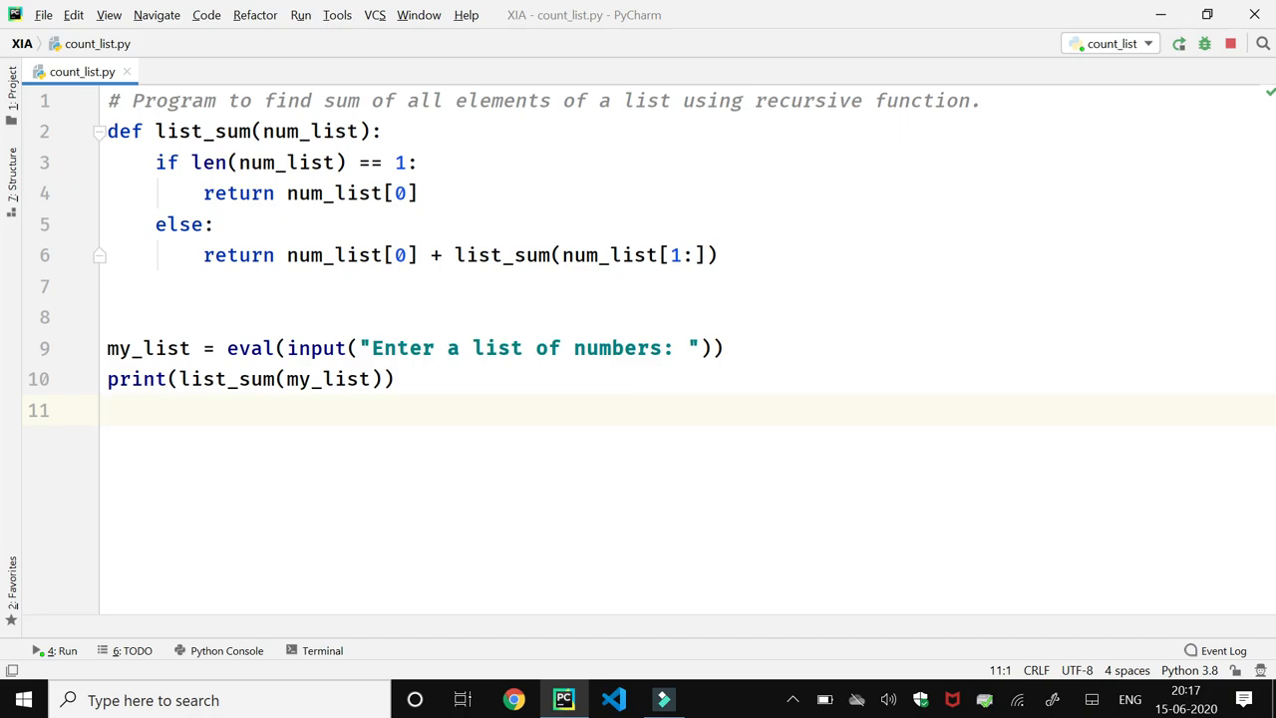
{"action": "left_click", "coordinate": [54, 650]}
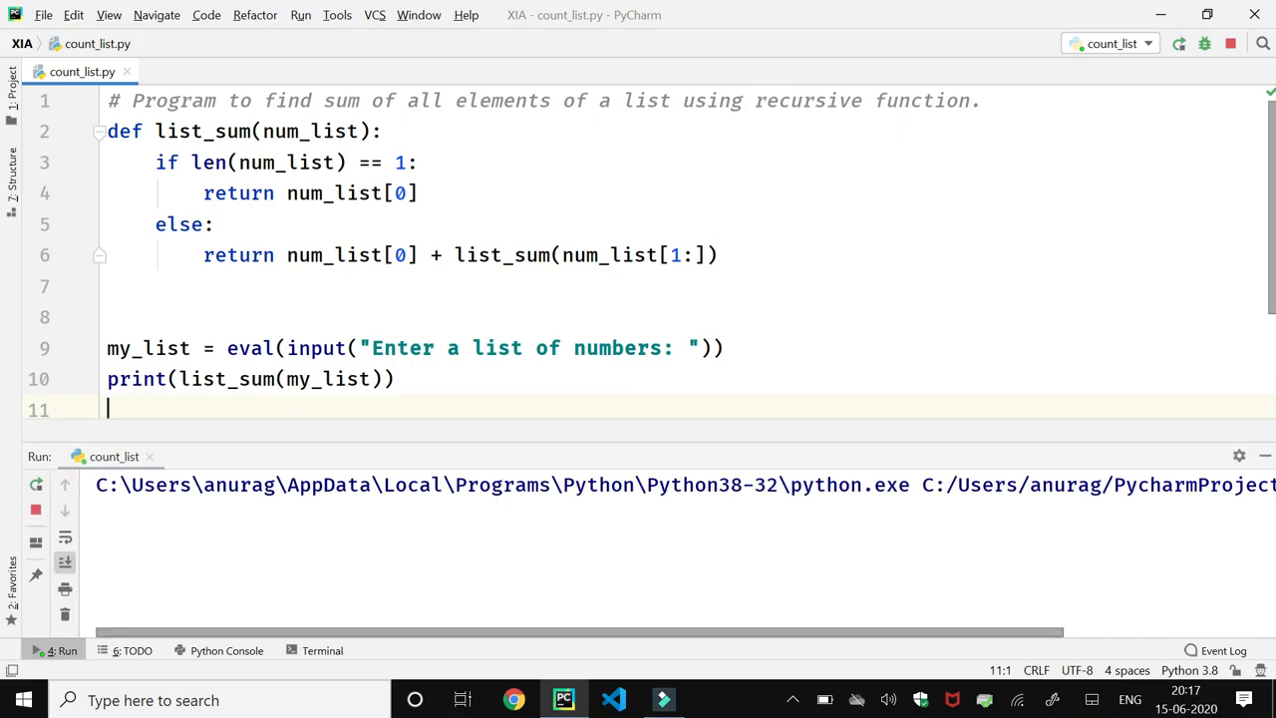
{"action": "left_click", "coordinate": [1178, 43]}
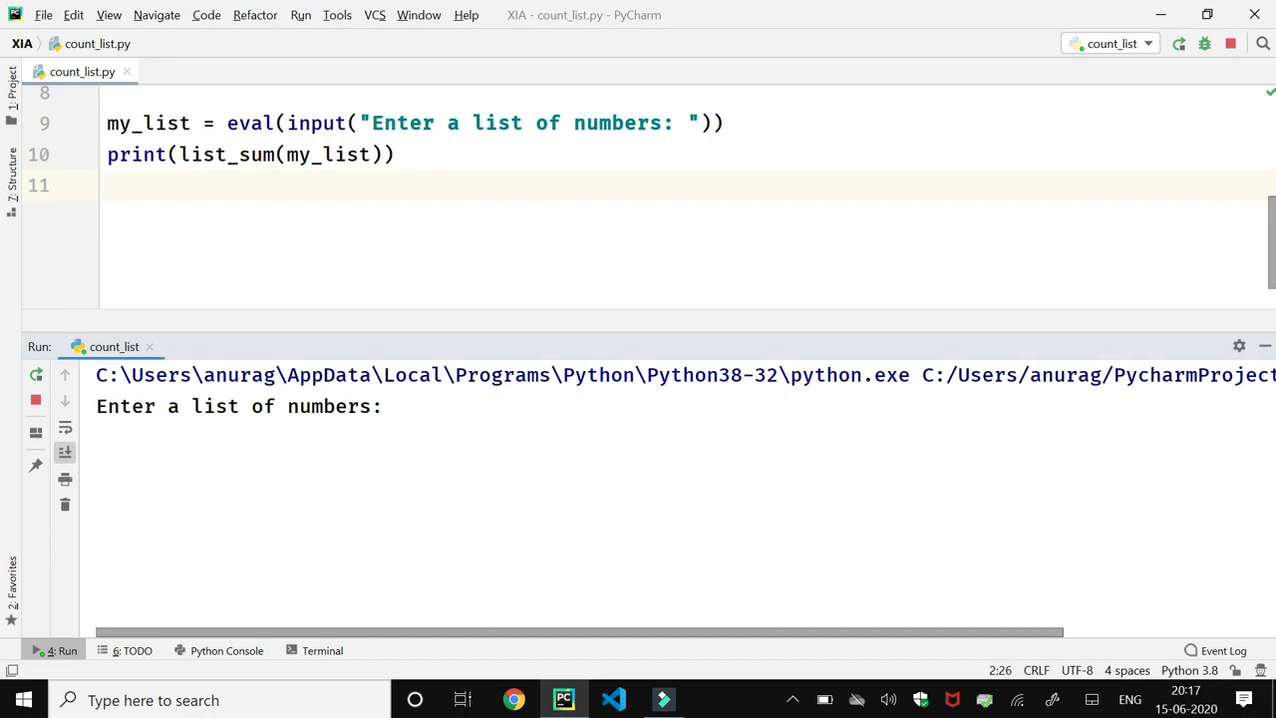
Enter [10,15,20] at the prompt and get the sum 45 printed in the run output
{"action": "type", "text": "["}
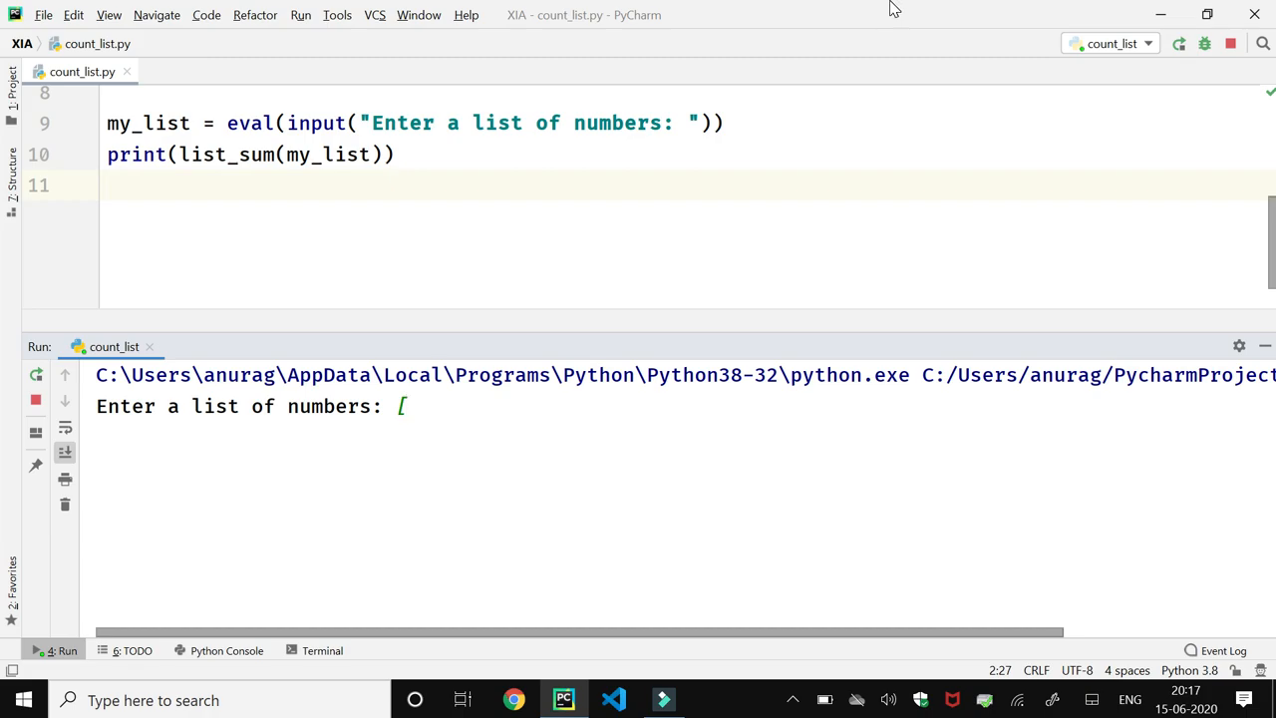
{"action": "type", "text": "10"}
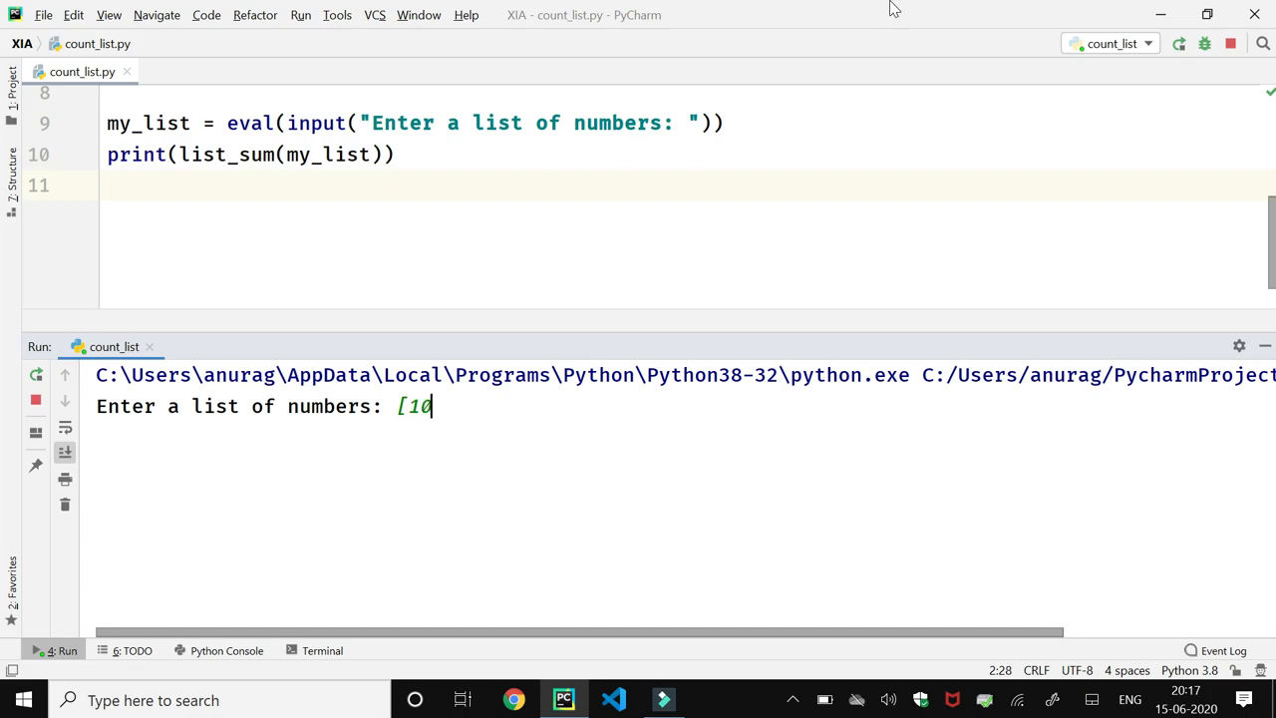
{"action": "type", "text": ",15"}
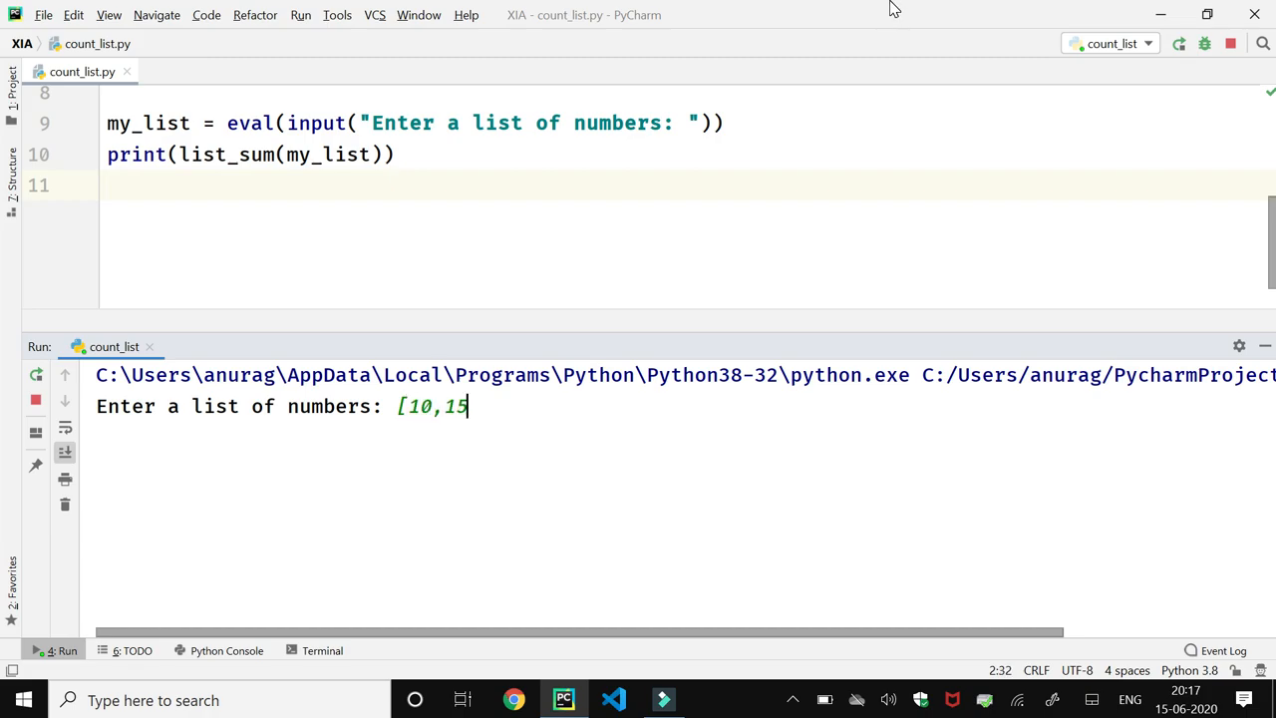
{"action": "type", "text": ",2"}
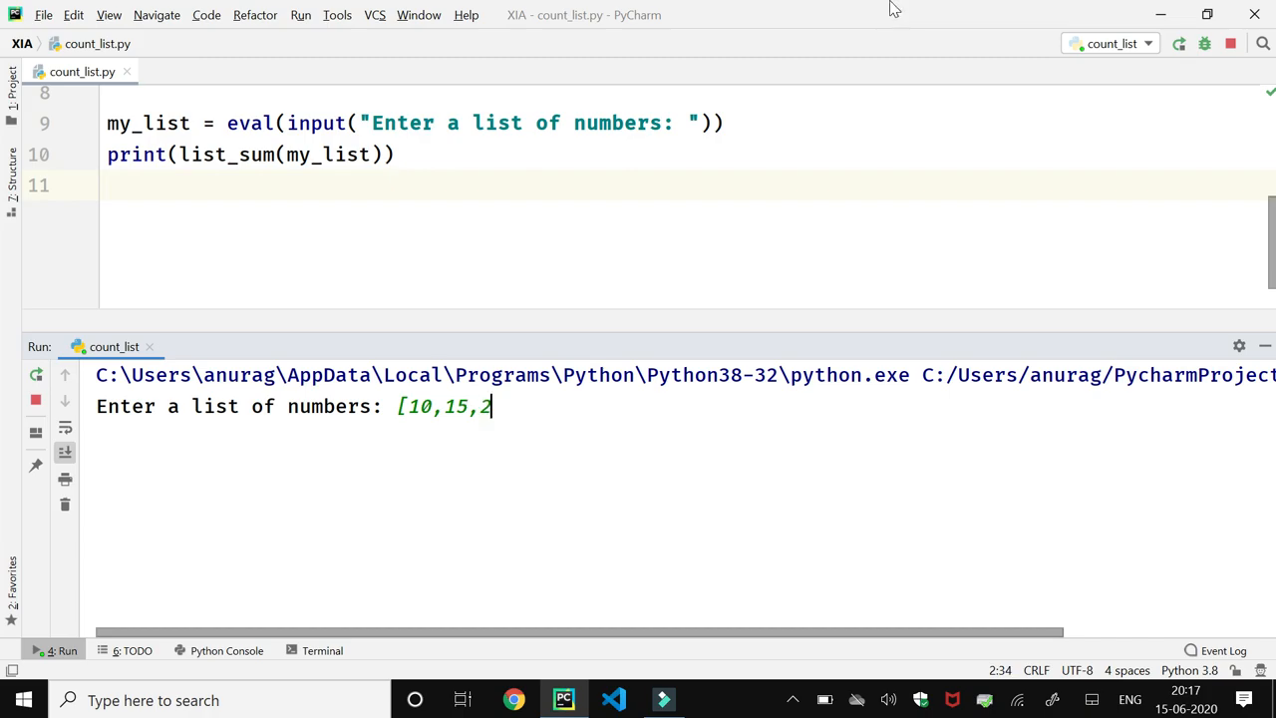
{"action": "type", "text": "0"}
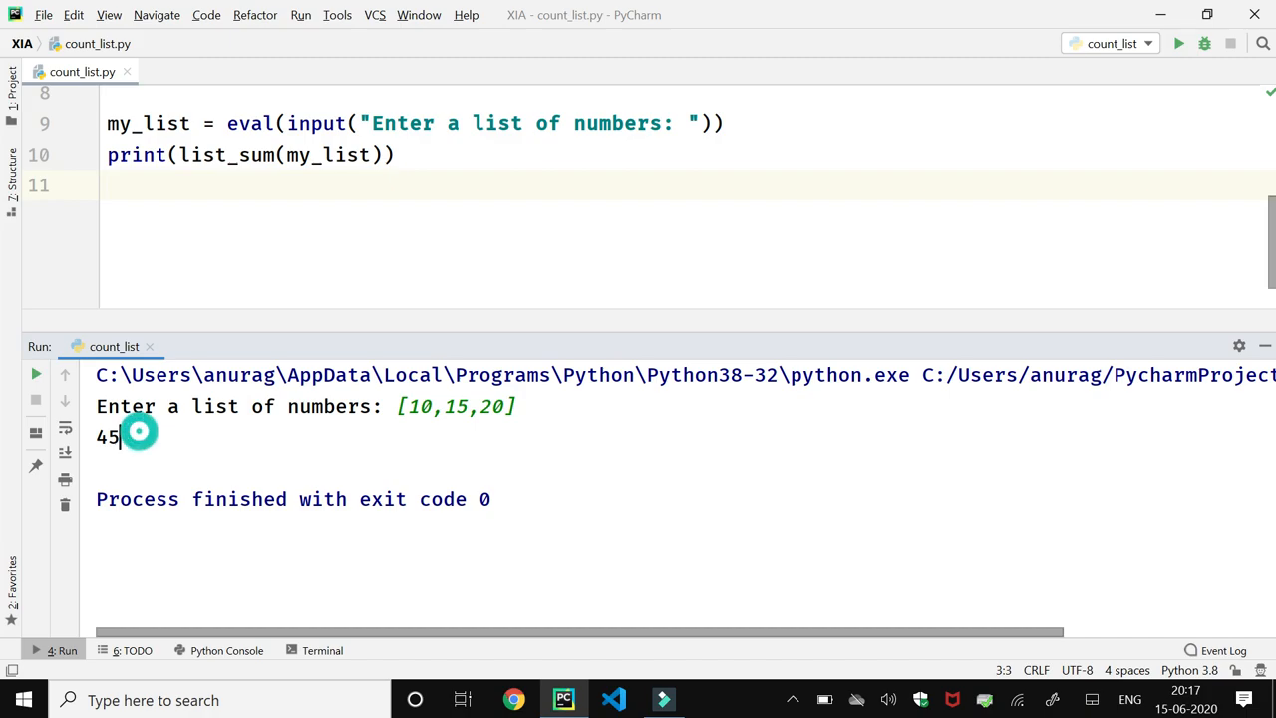
{"action": "double_click", "coordinate": [106, 436]}
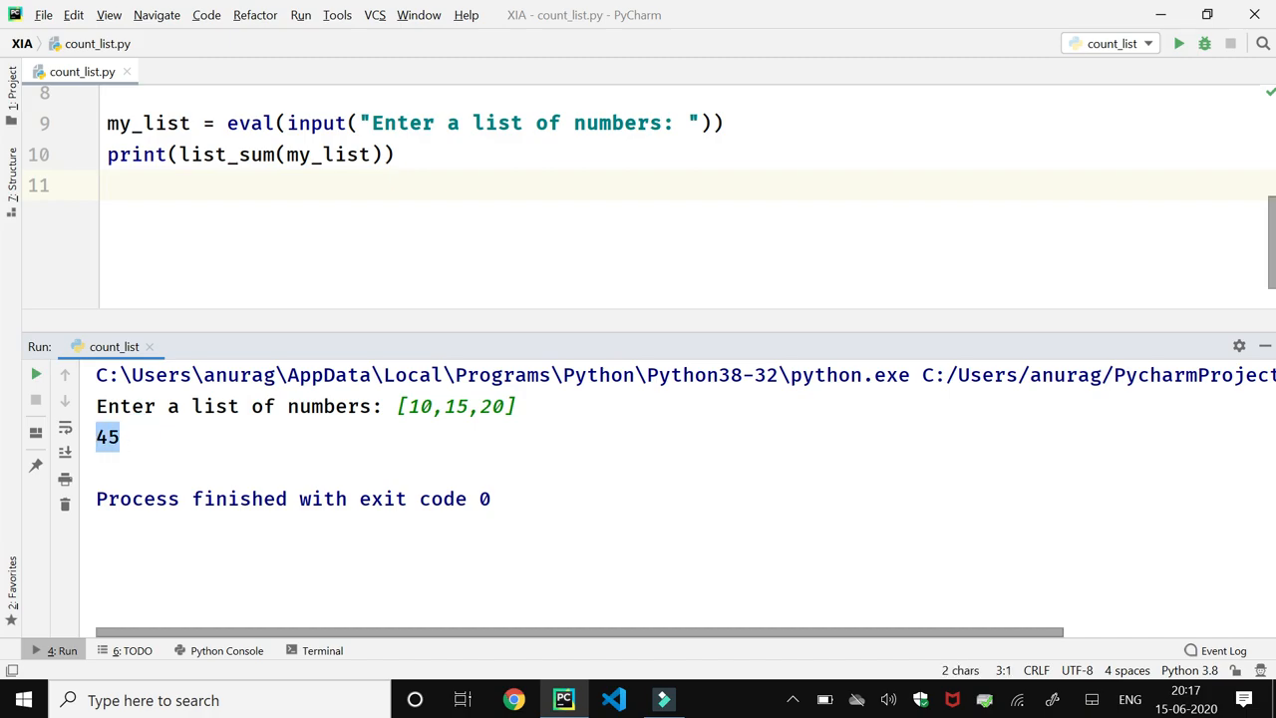
{"action": "mouse_move", "coordinate": [65, 451]}
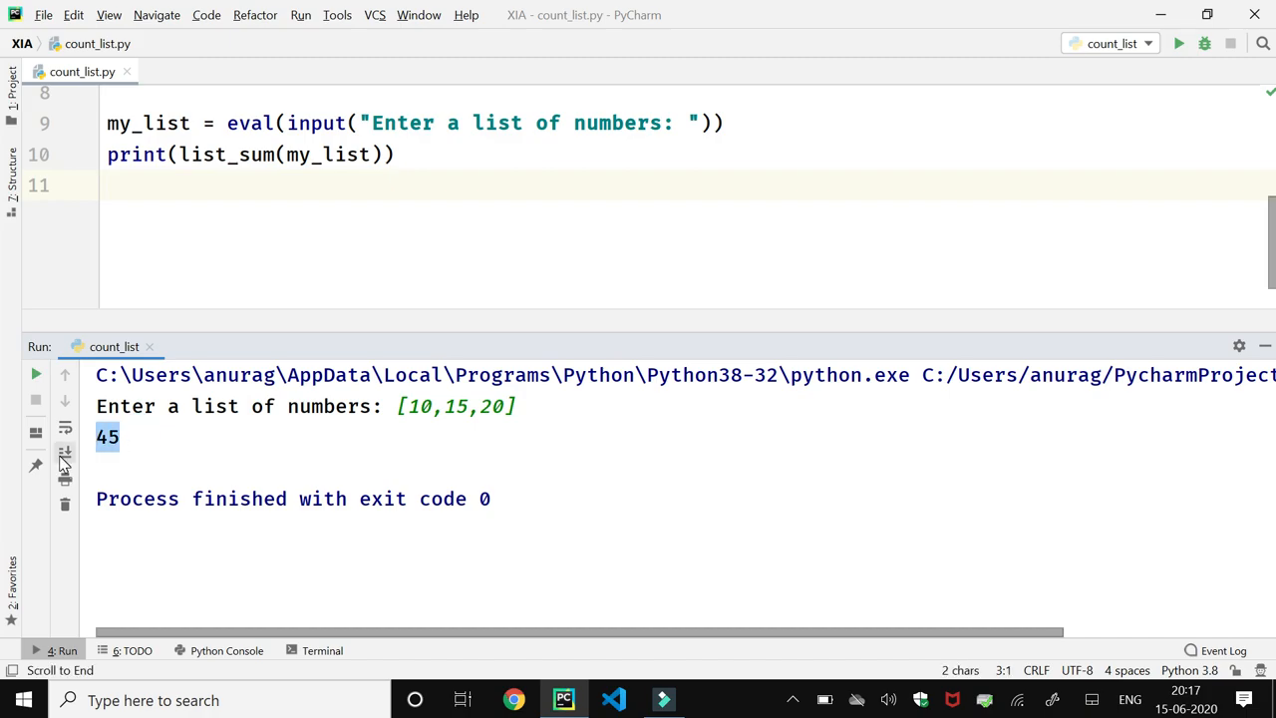